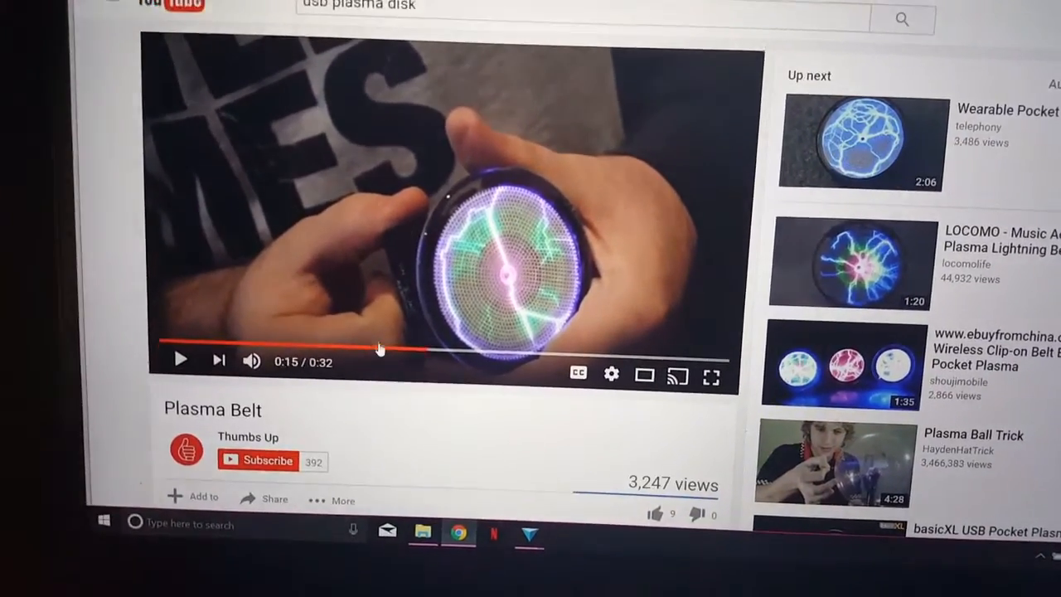
- Seek the Plasma Belt video back to about 0:12 and resume playback
{"action": "left_click", "coordinate": [425, 343]}
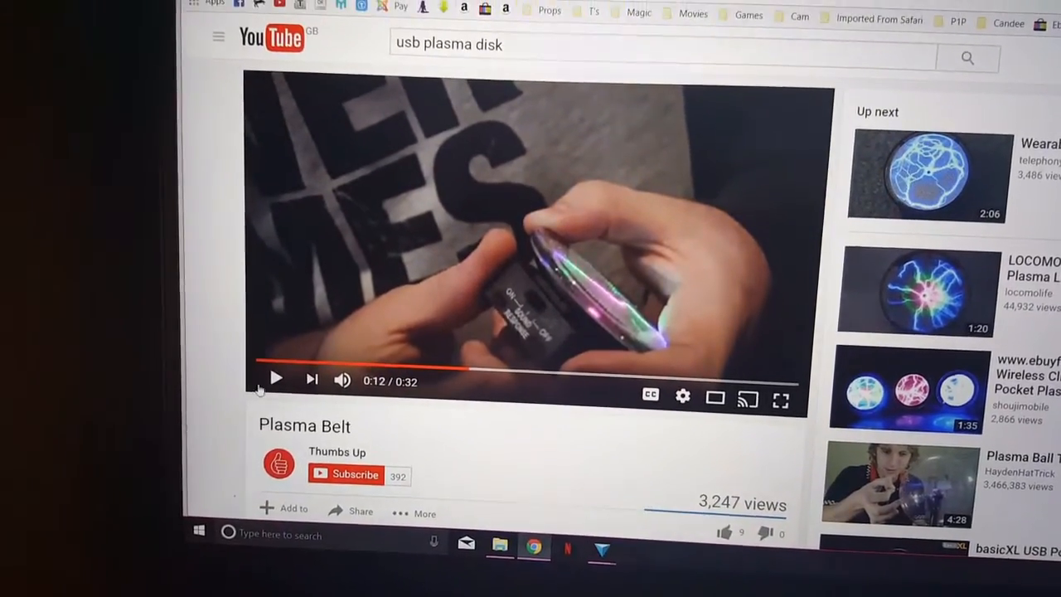
{"action": "left_click", "coordinate": [275, 379]}
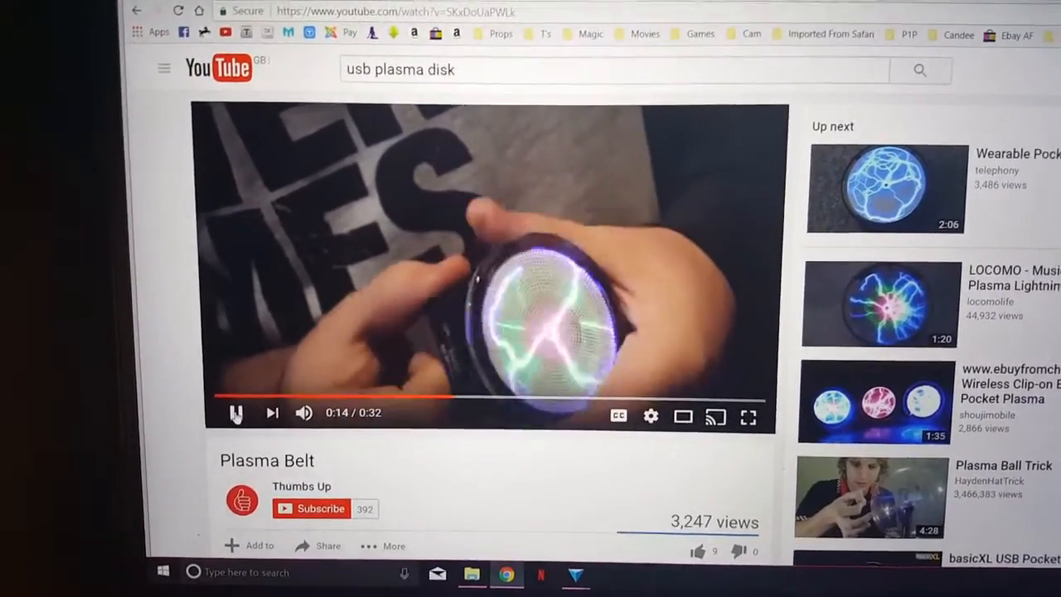